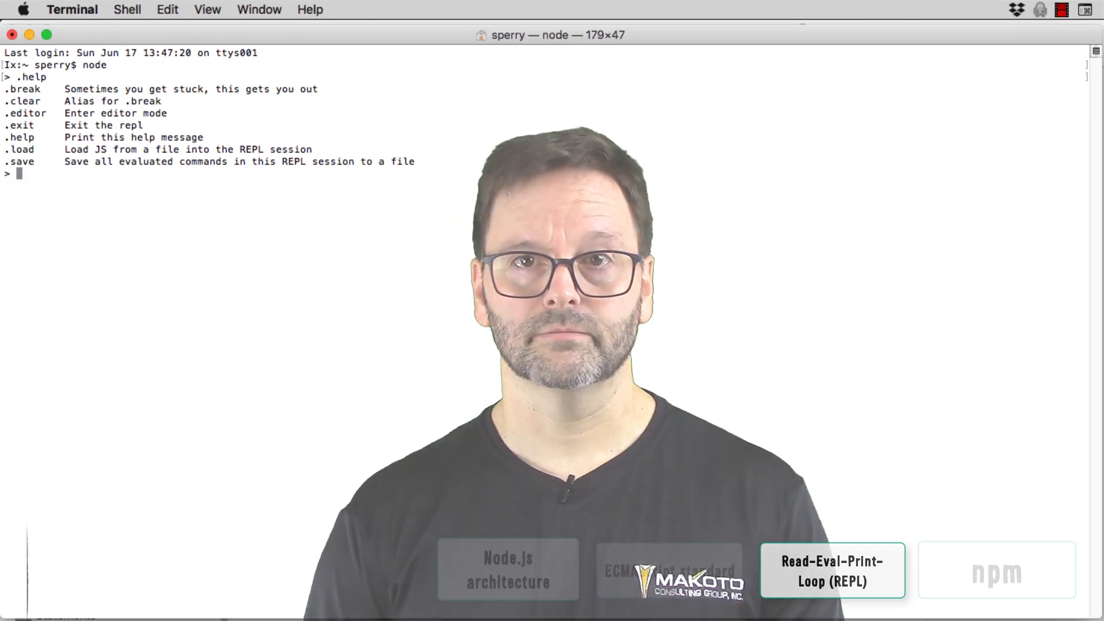
# Declare let hello = "Hello" and let world = "world" at the Node prompt.
pyautogui.write('let hello = "Hello')
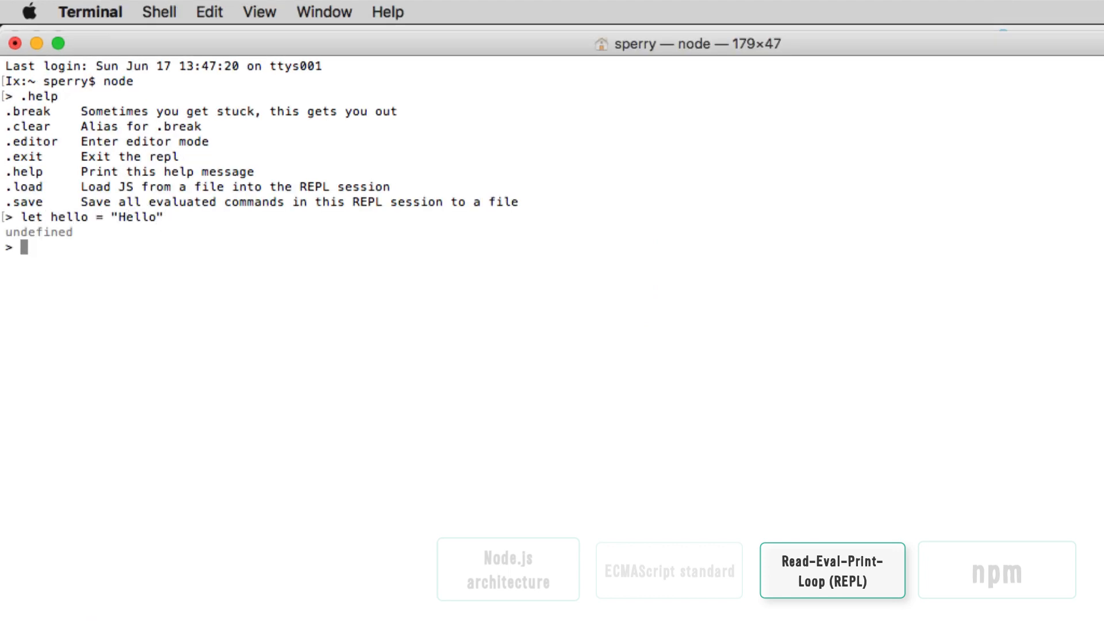
pyautogui.write('let world = "w')
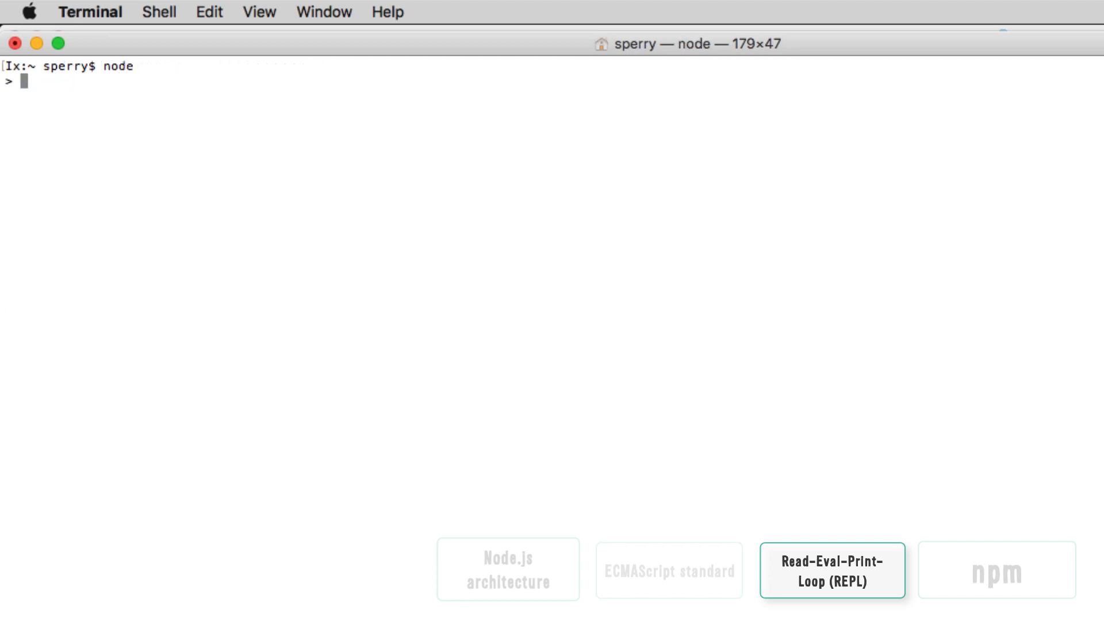
# In .editor mode, enter the hello, world and hello + ' ' + world lines, then finish with Ctrl+D.
pyautogui.write('.editor')
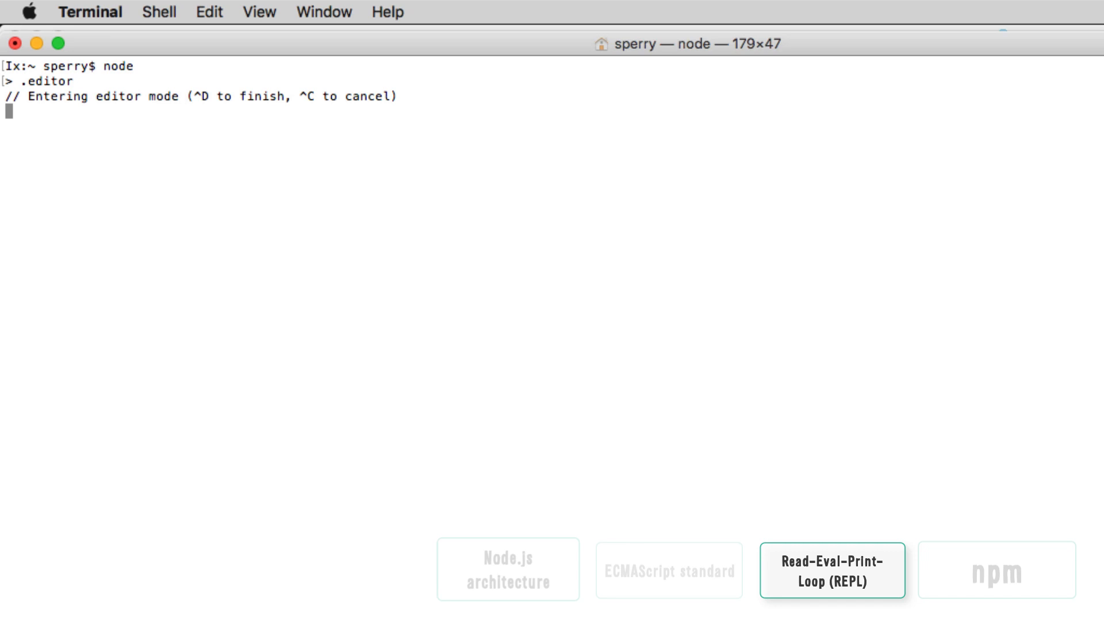
pyautogui.write('let hello = "Hello"')
pyautogui.write("hello + ' ' + world")
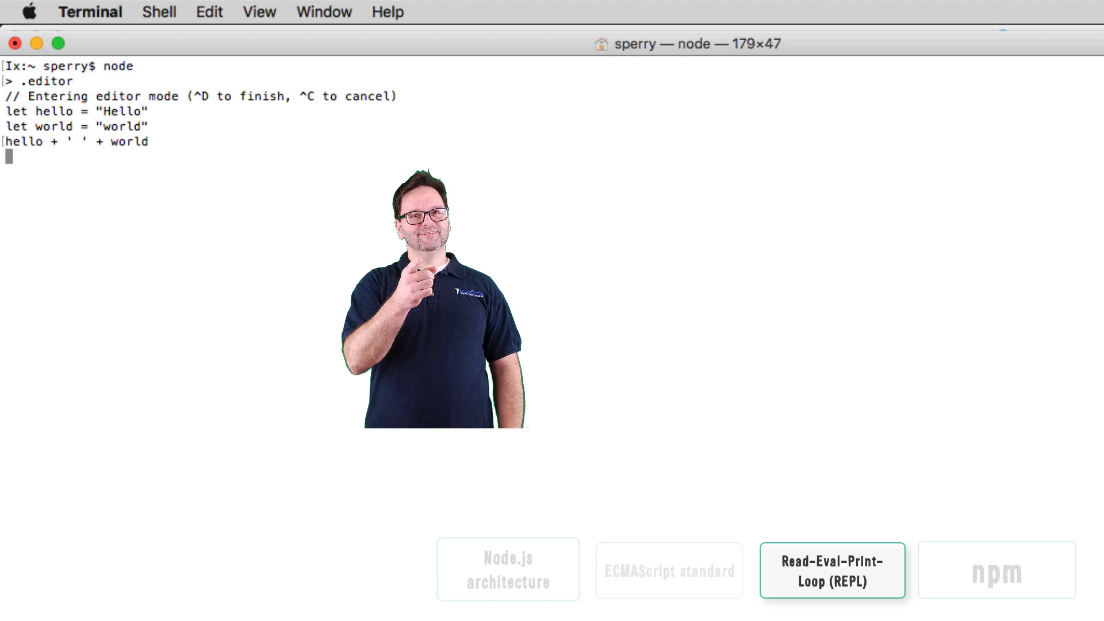
pyautogui.press('Ctrl+D')
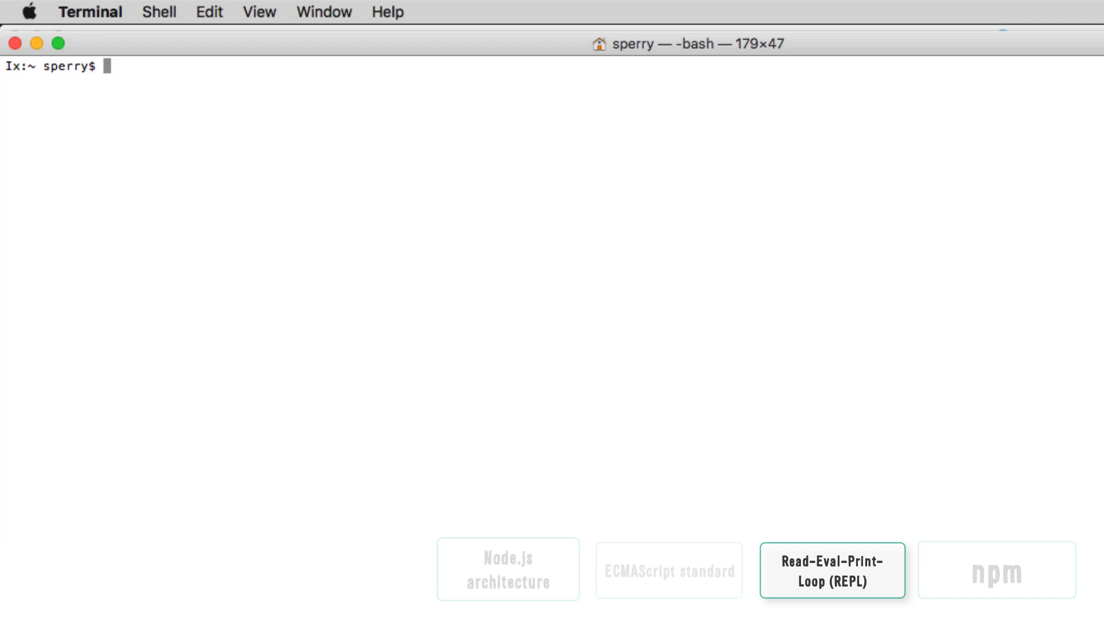
# Start node, declare the word array, and write a for...of loop doing message += word.
pyautogui.write('node')
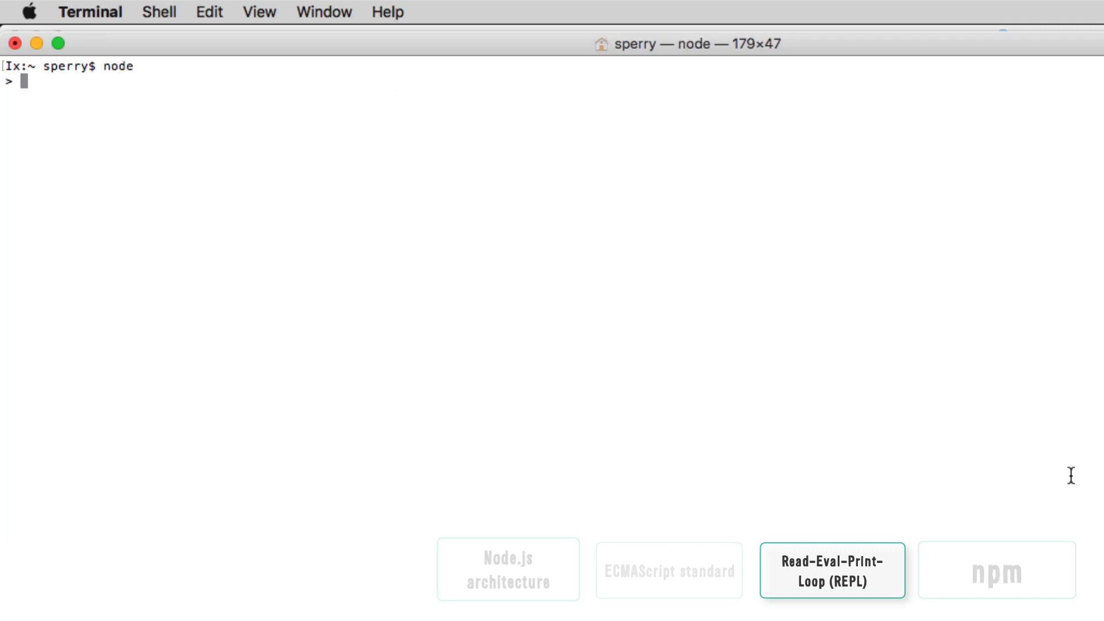
pyautogui.write("var array = ['Hello', ' ', 'there', ' ', 'REPL'];")
pyautogui.write('for (let word of array')
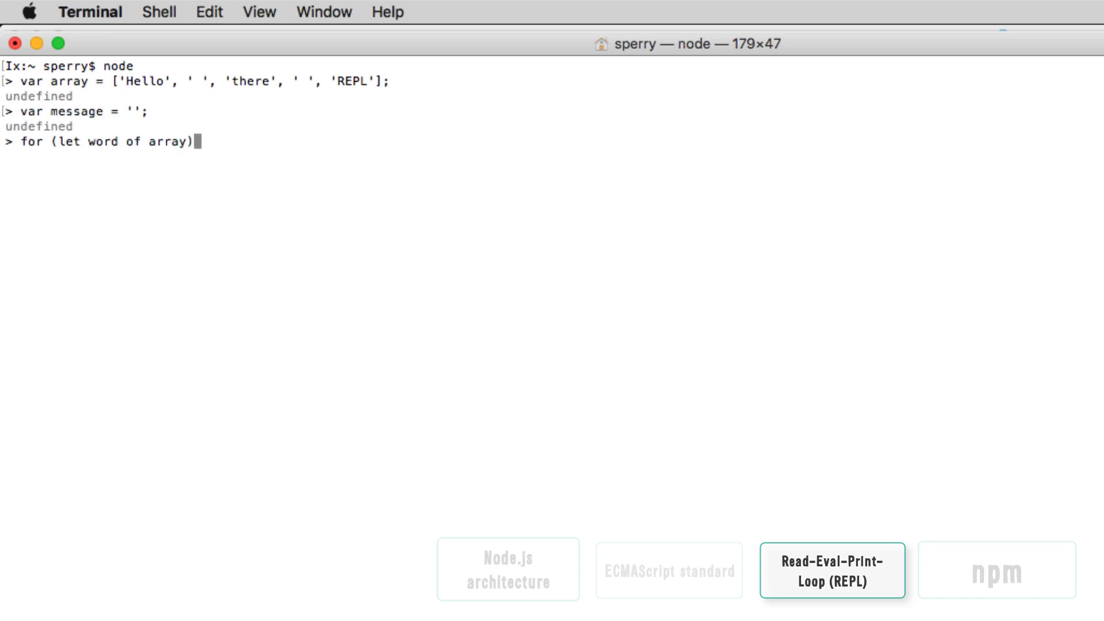
pyautogui.write('{')
pyautogui.write('me')
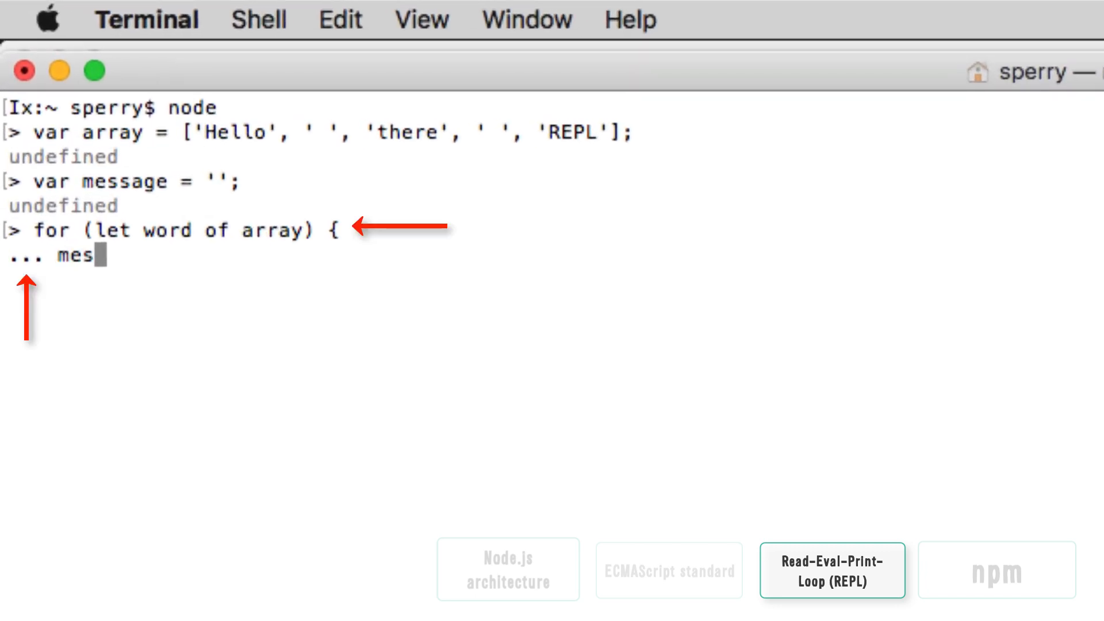
pyautogui.write('sage +=')
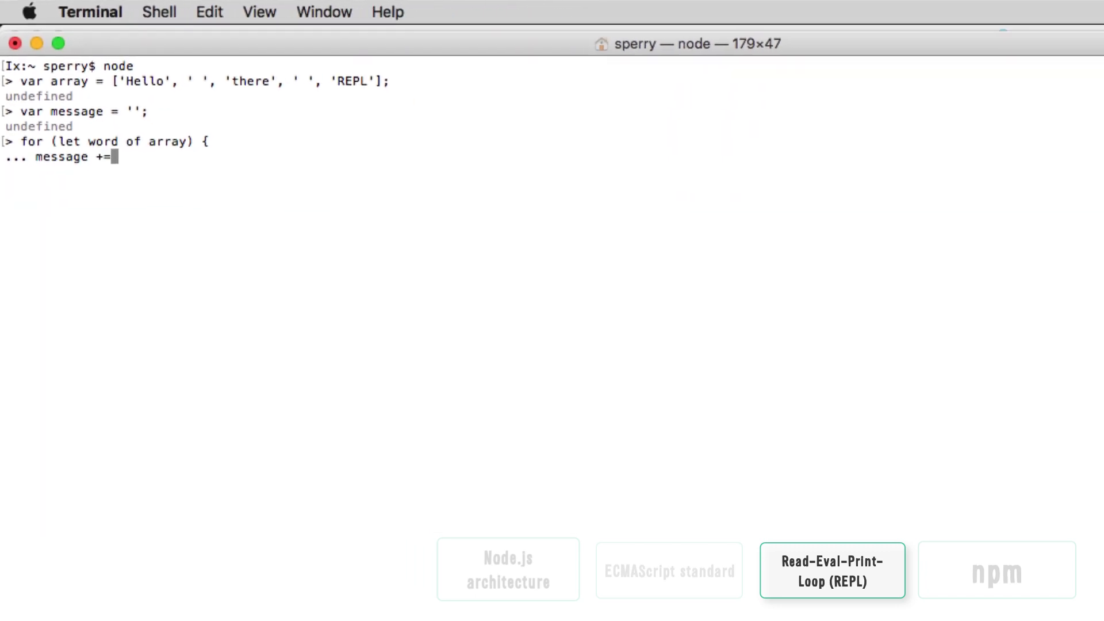
pyautogui.write('word;')
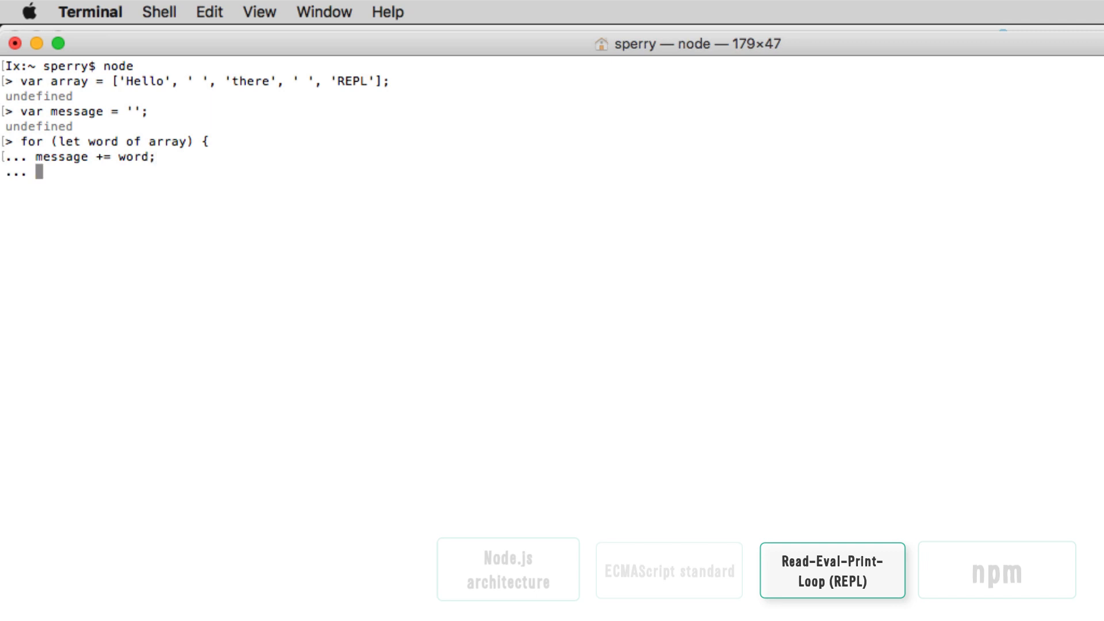
pyautogui.write('}')
pyautogui.write('message +=')
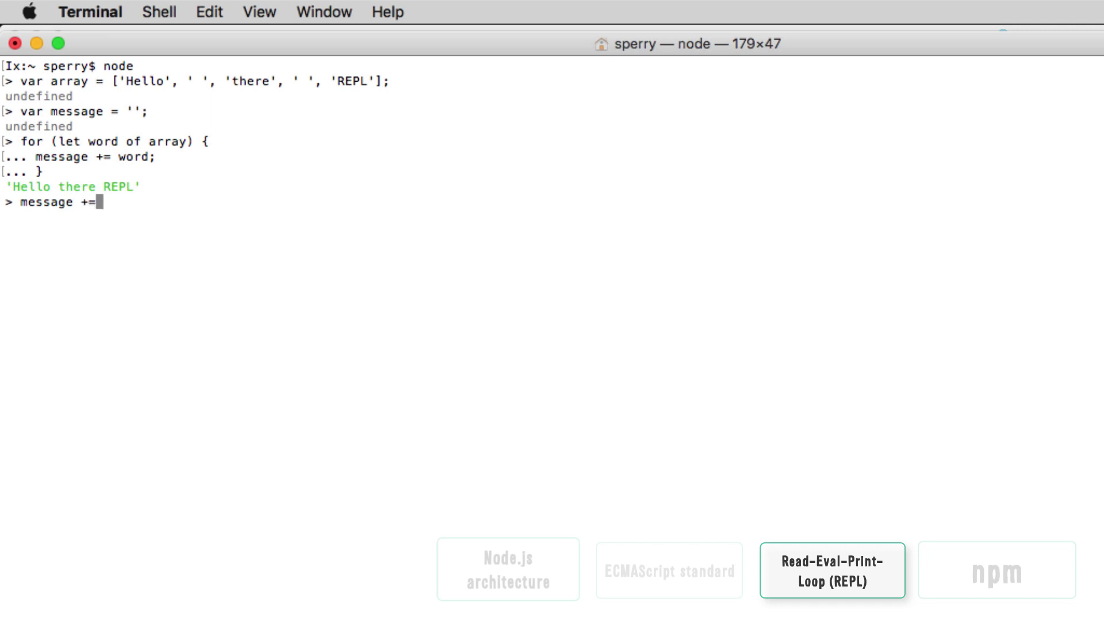
# Append '!' to message to get 'Hello there REPL!', then .exit the REPL.
pyautogui.write('" "')
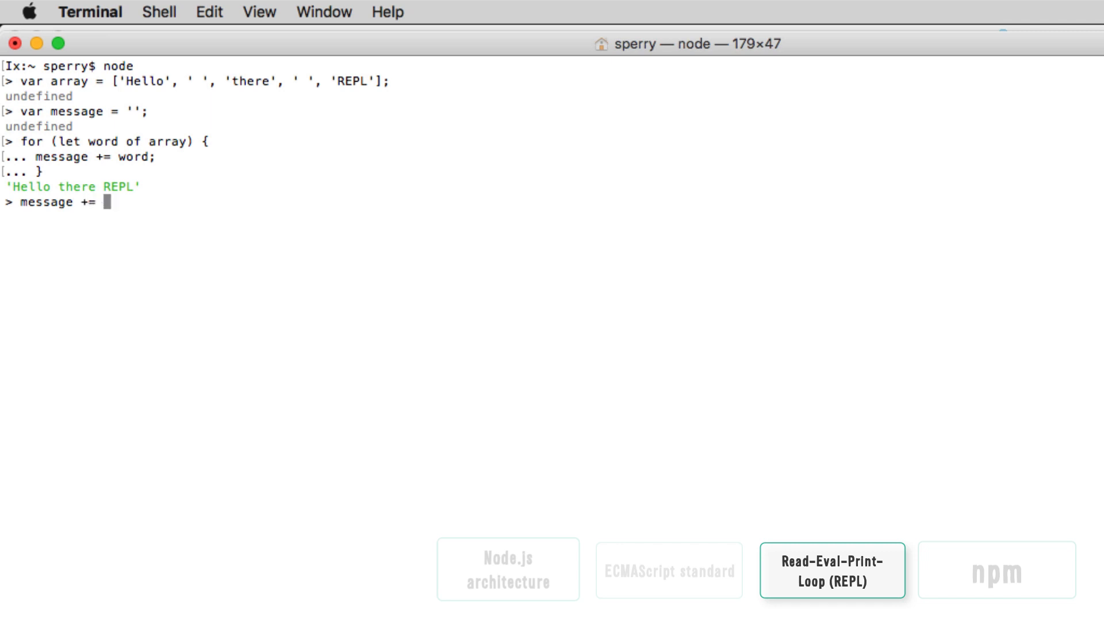
pyautogui.write("'!';")
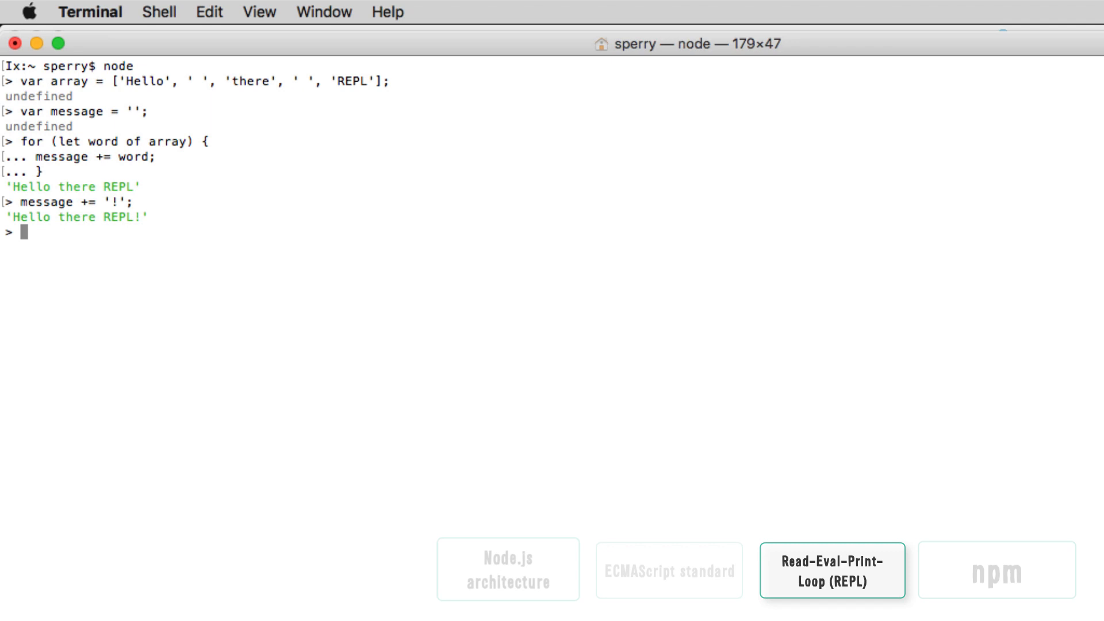
pyautogui.write('.exit')
pyautogui.write('cc')
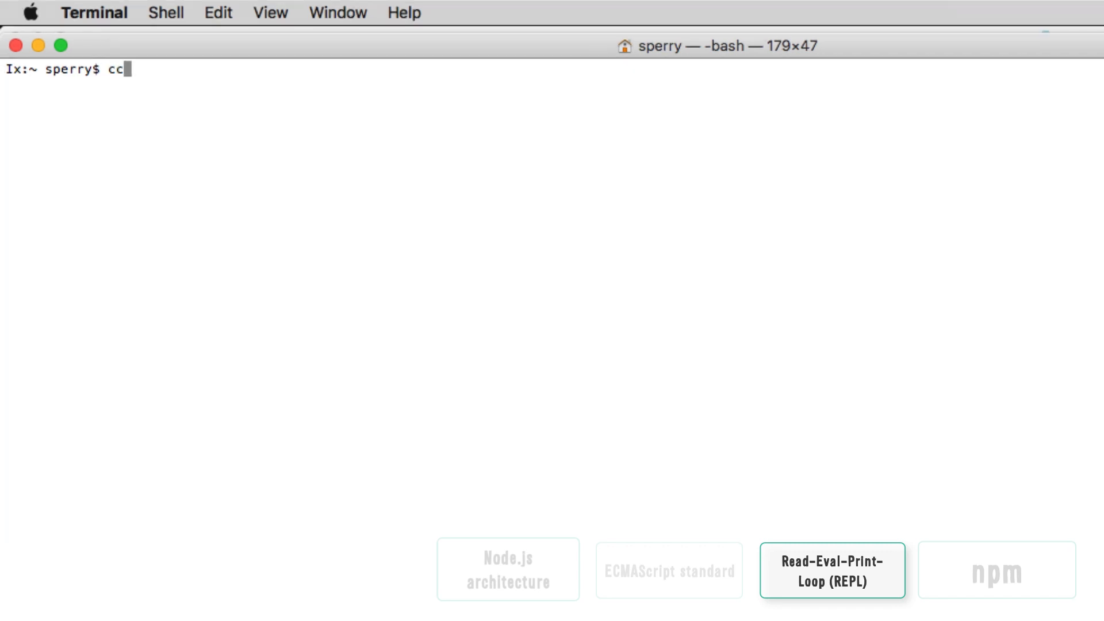
# Type cd src/projects/IBM-Code/Node.js/Course/ at the bash prompt.
pyautogui.write('d src/projects/')
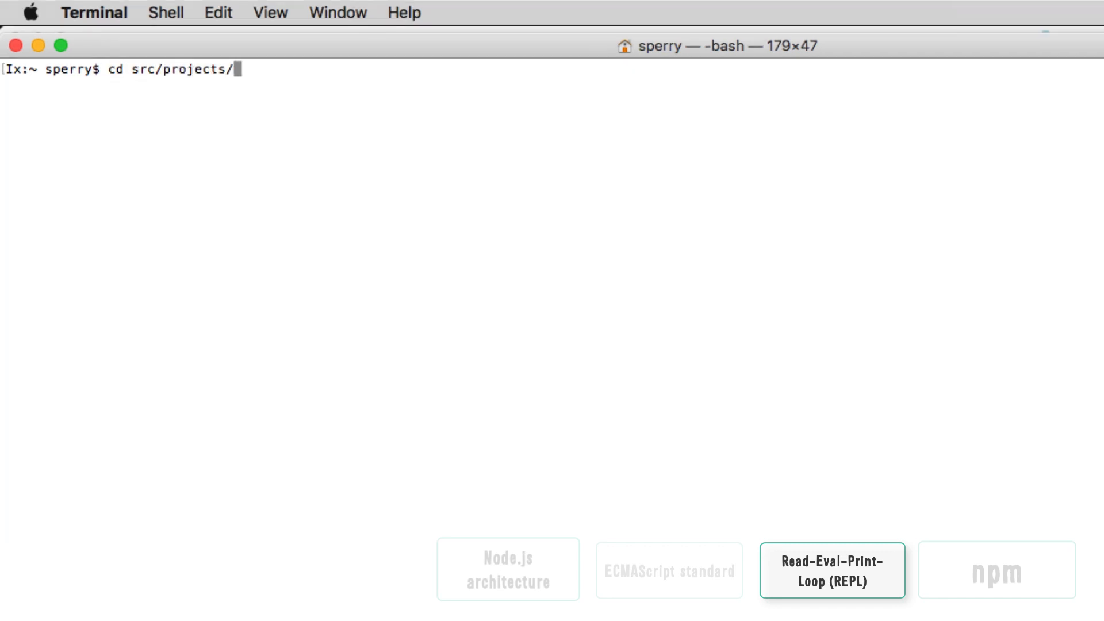
pyautogui.write('IBM-Code/Node.js/Course/')
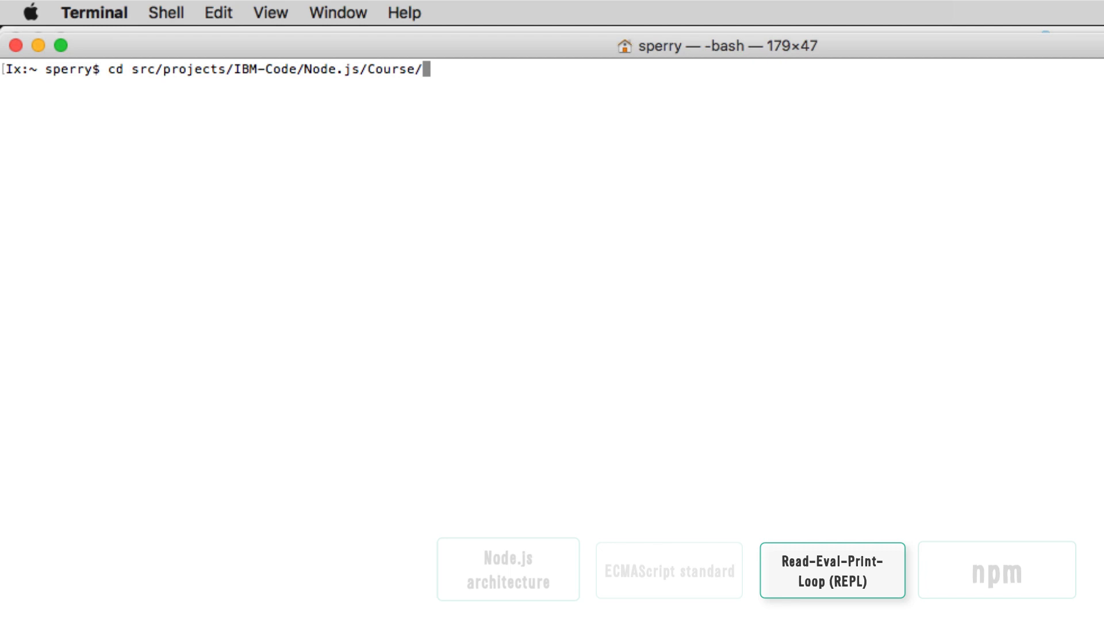